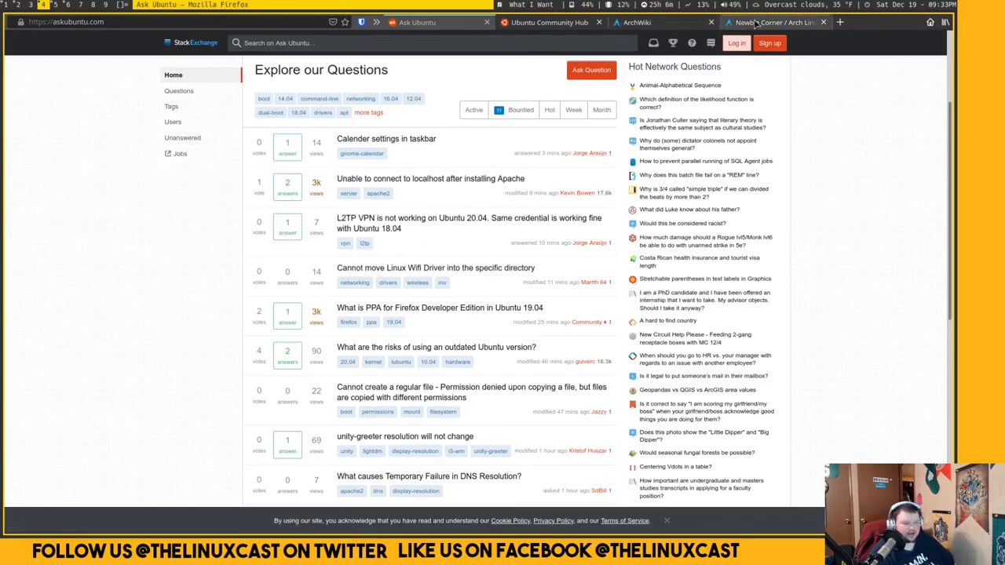
Switch to the Arch Linux Forums Newbie Corner board showing recent threads.
{"action": "left_click", "coordinate": [772, 22]}
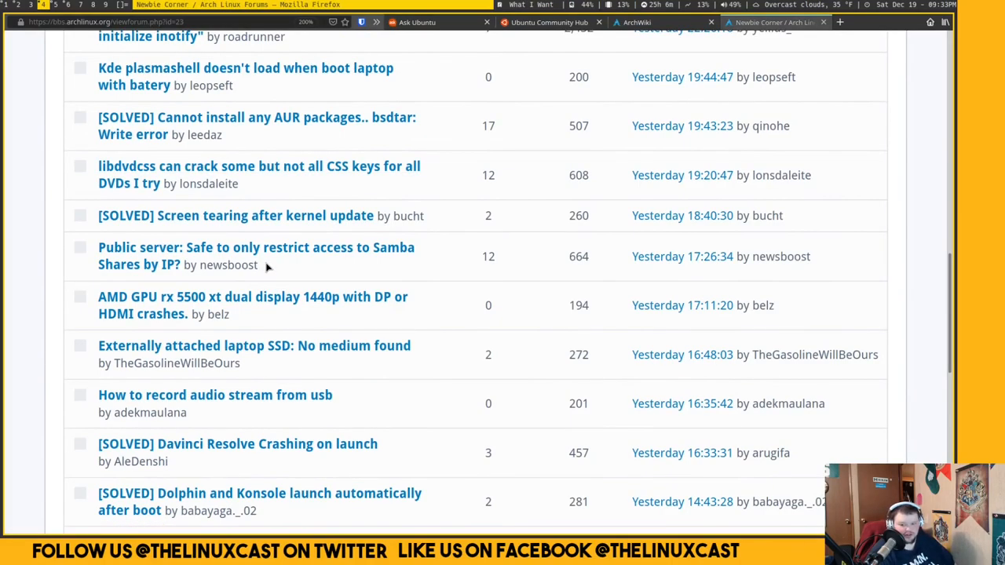
Switch to the ArchWiki tab showing the wiki's Main page.
{"action": "left_click", "coordinate": [662, 22]}
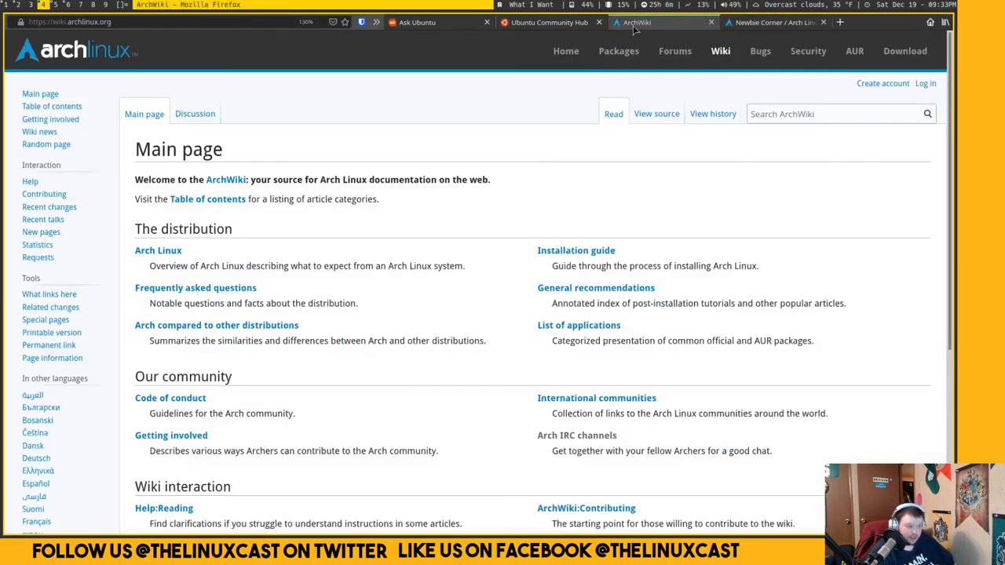
{"action": "mouse_move", "coordinate": [353, 235]}
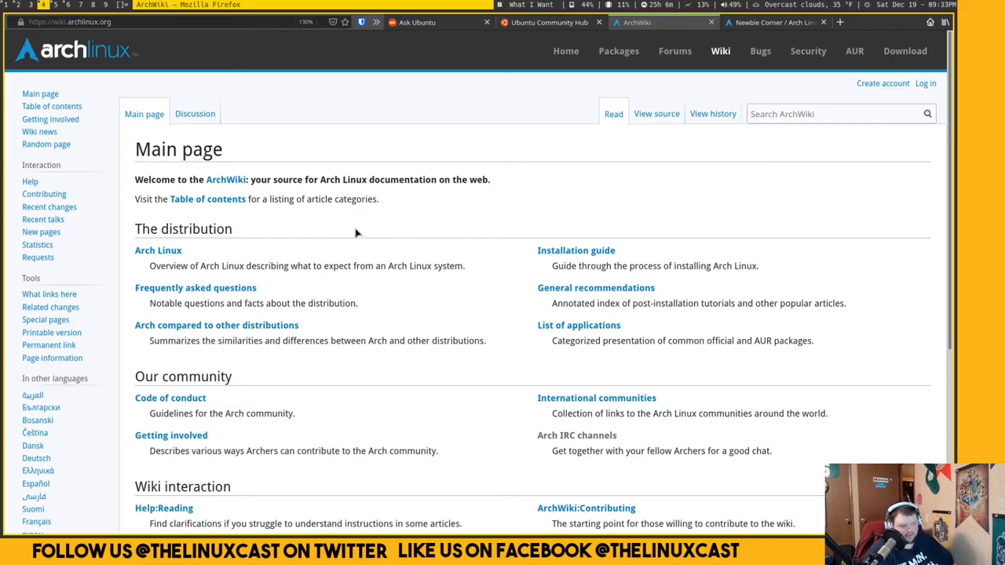
{"action": "mouse_move", "coordinate": [421, 138]}
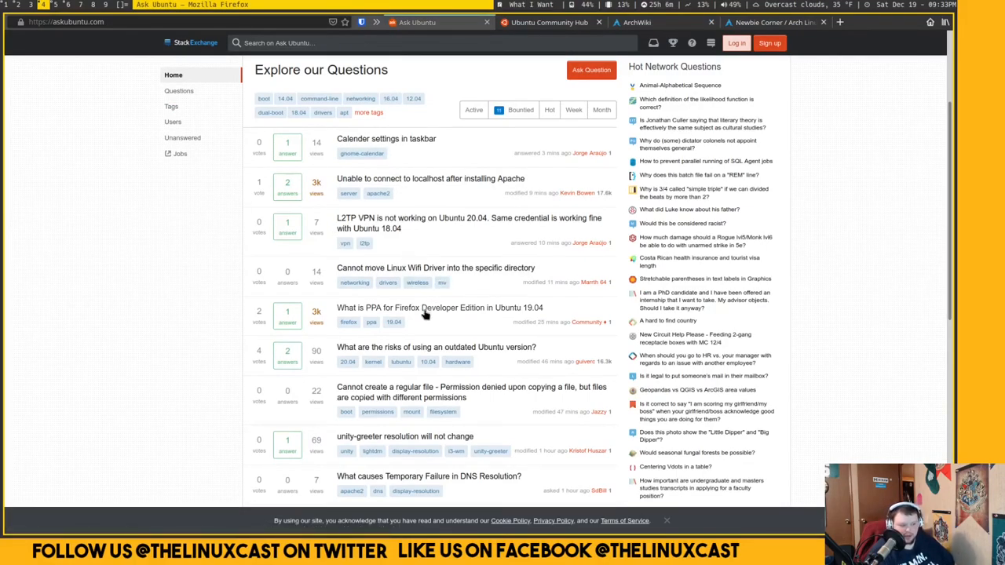
{"action": "mouse_move", "coordinate": [424, 307]}
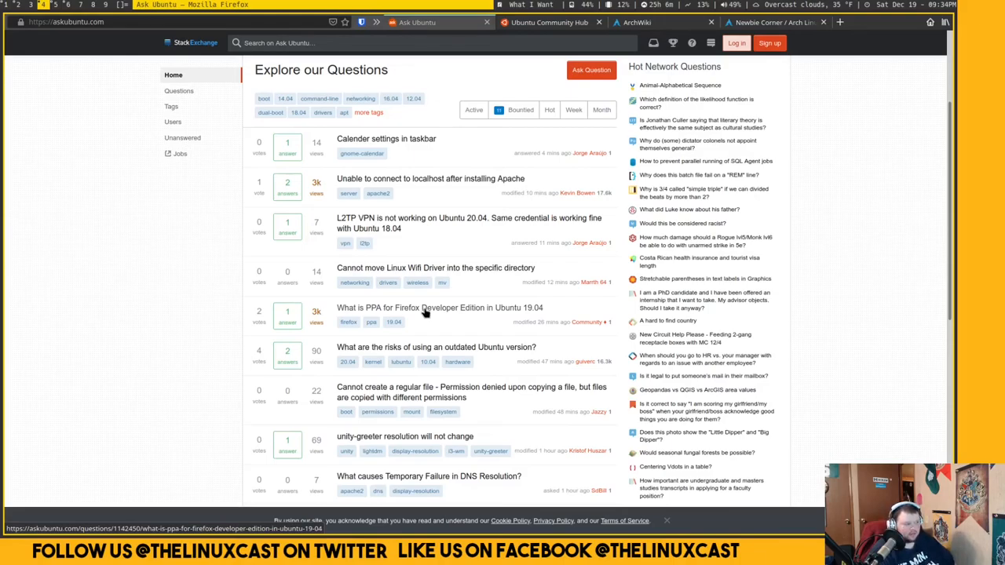
{"action": "mouse_move", "coordinate": [414, 311]}
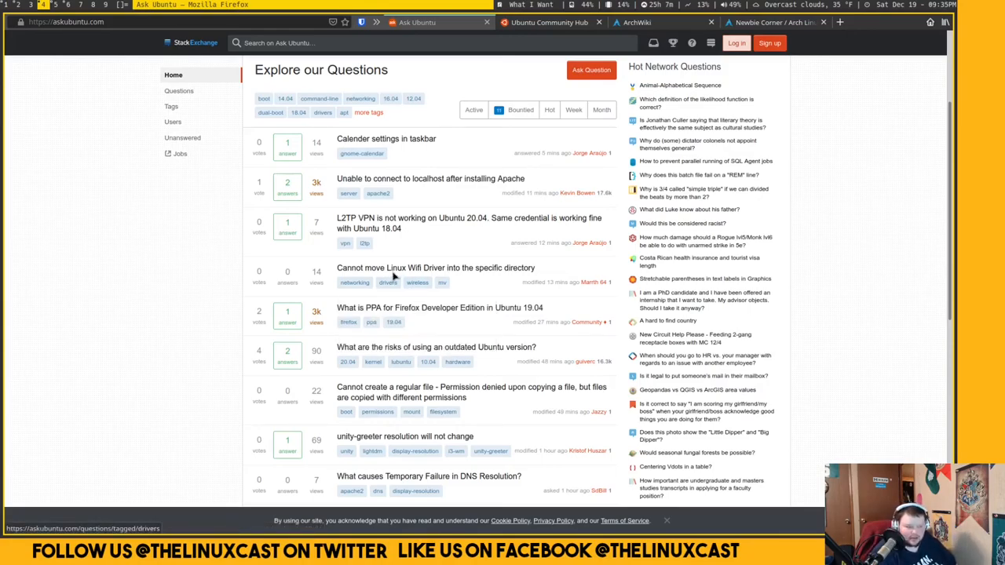
{"action": "mouse_move", "coordinate": [393, 267]}
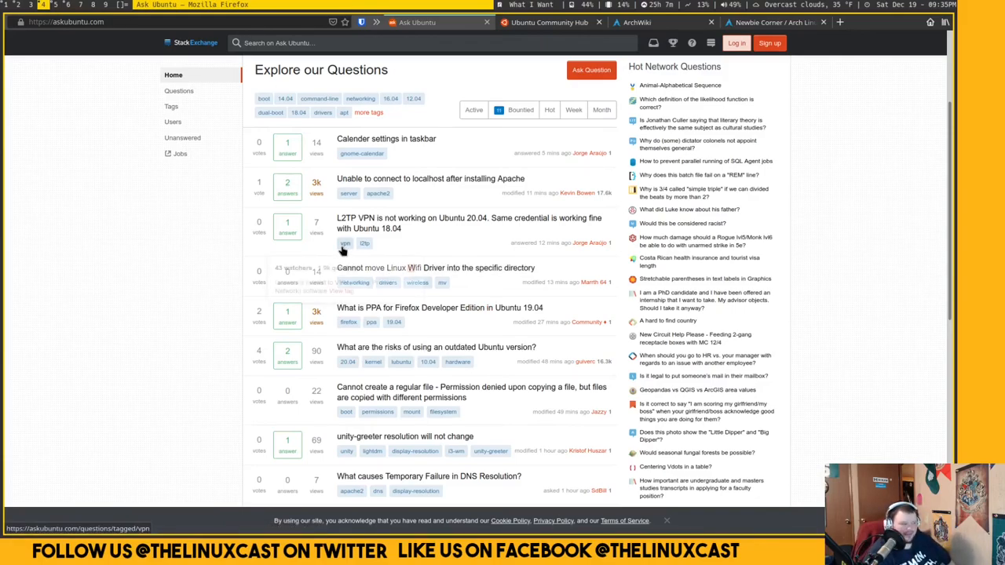
{"action": "mouse_move", "coordinate": [345, 242]}
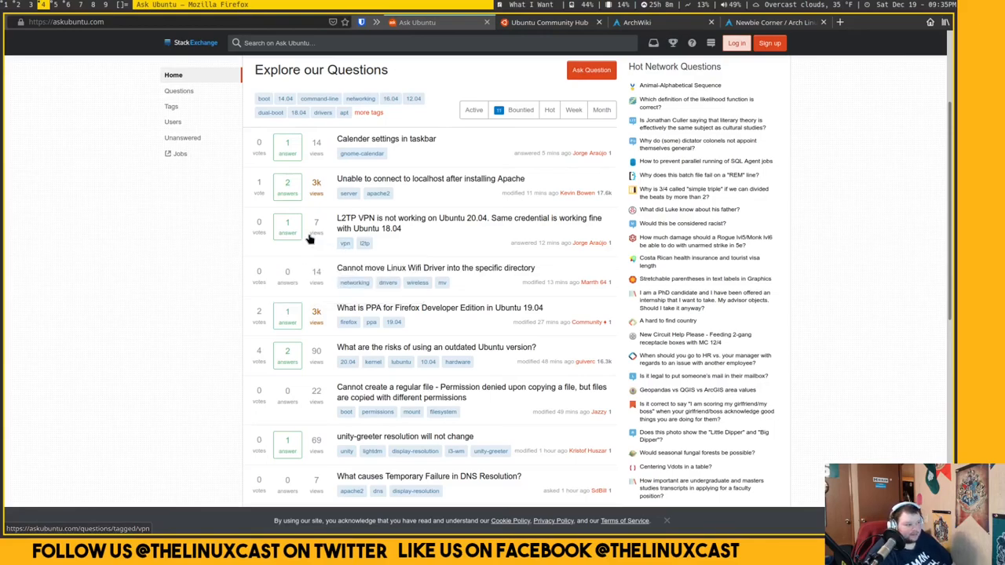
{"action": "mouse_move", "coordinate": [306, 240]}
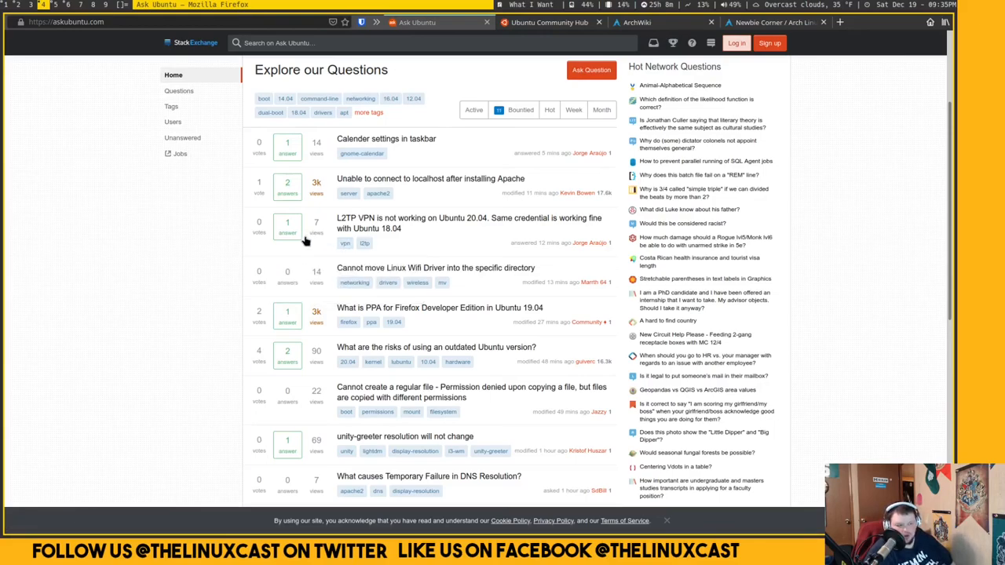
{"action": "mouse_move", "coordinate": [619, 147]}
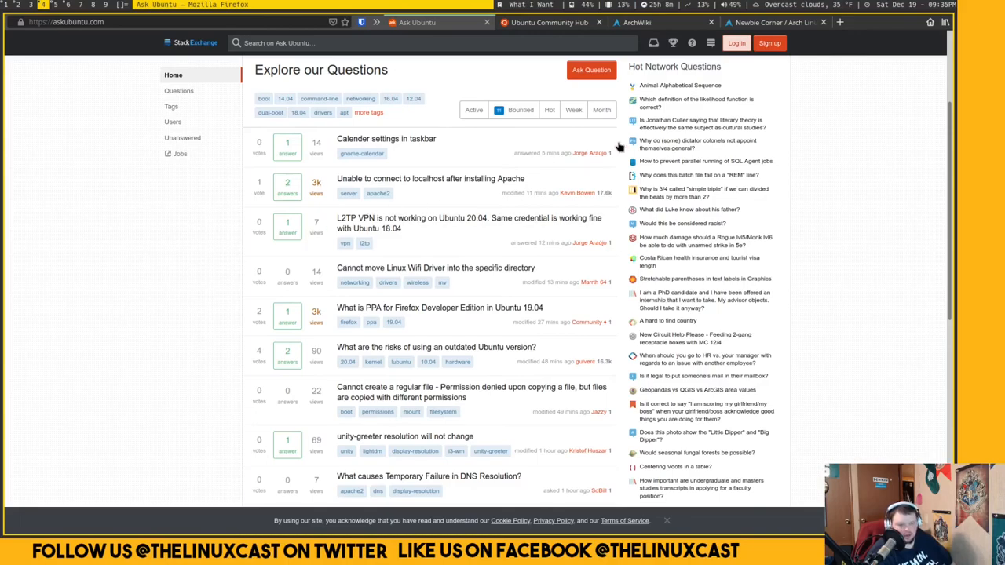
{"action": "mouse_move", "coordinate": [603, 140]}
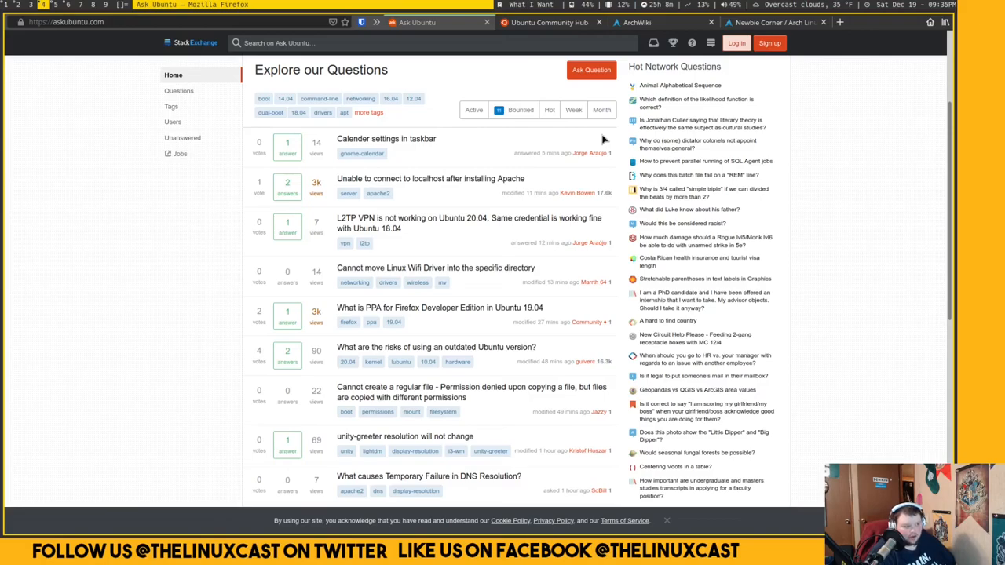
{"action": "mouse_move", "coordinate": [599, 144]}
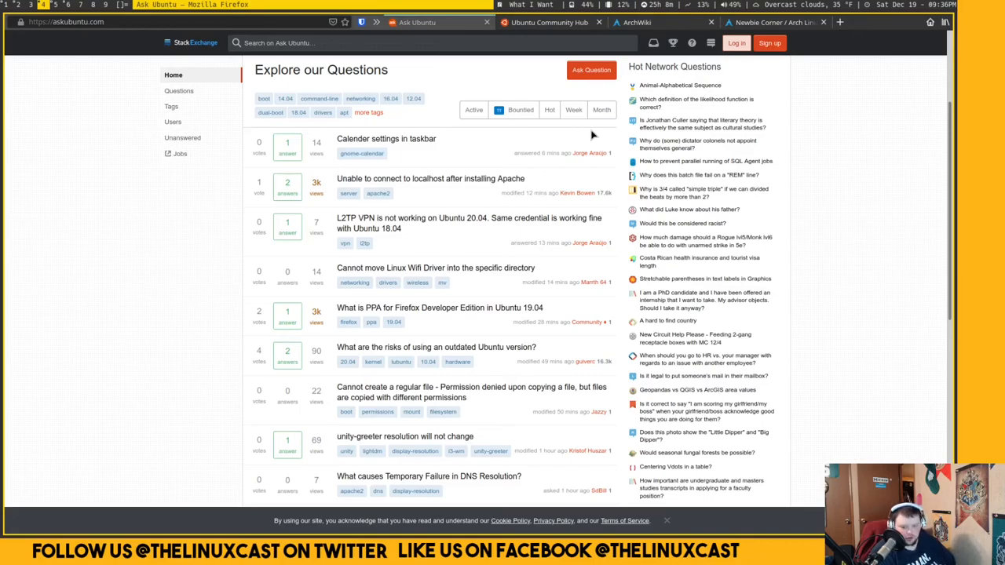
{"action": "left_click", "coordinate": [549, 22]}
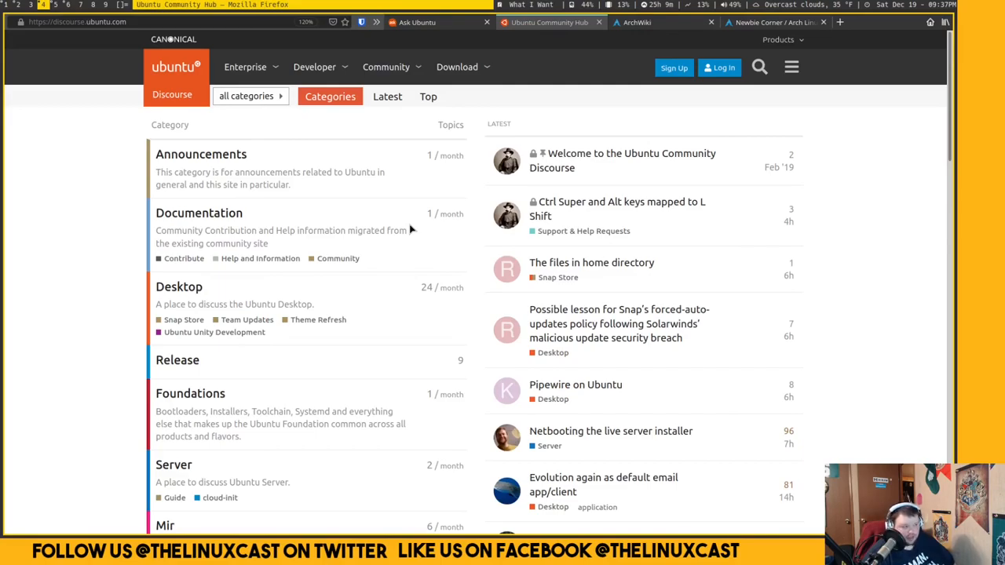
{"action": "mouse_move", "coordinate": [458, 9]}
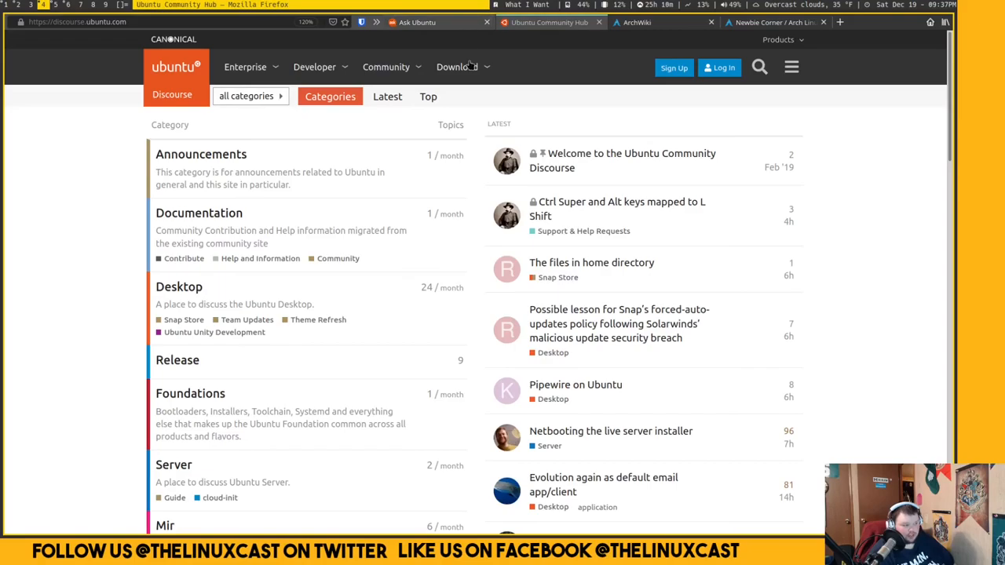
{"action": "mouse_move", "coordinate": [179, 226]}
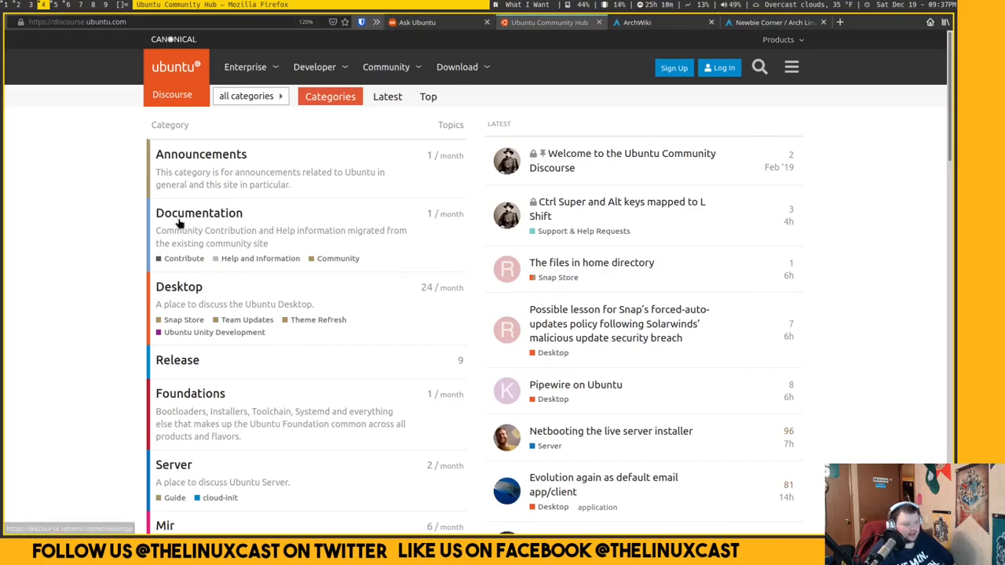
{"action": "mouse_move", "coordinate": [189, 288]}
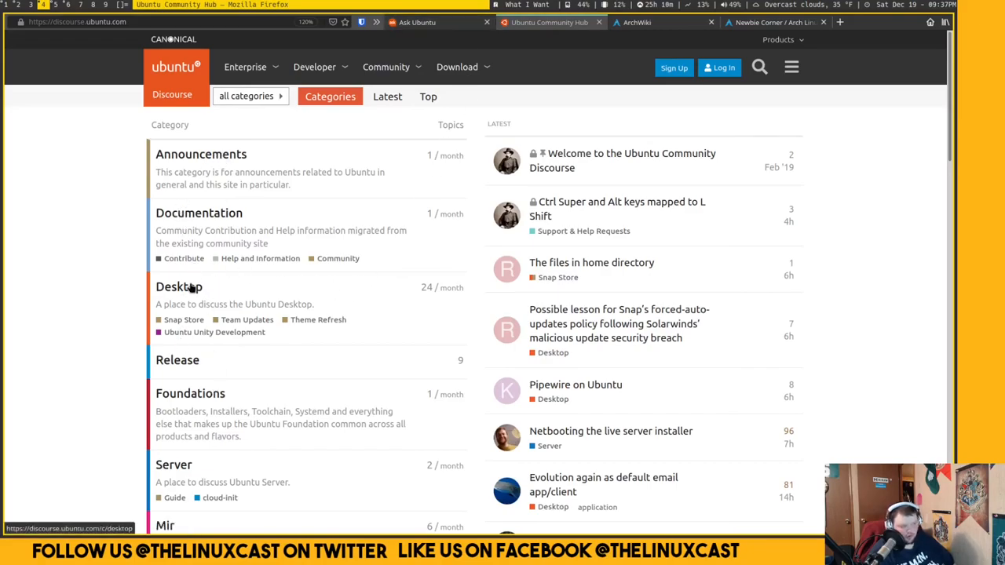
{"action": "mouse_move", "coordinate": [235, 273]}
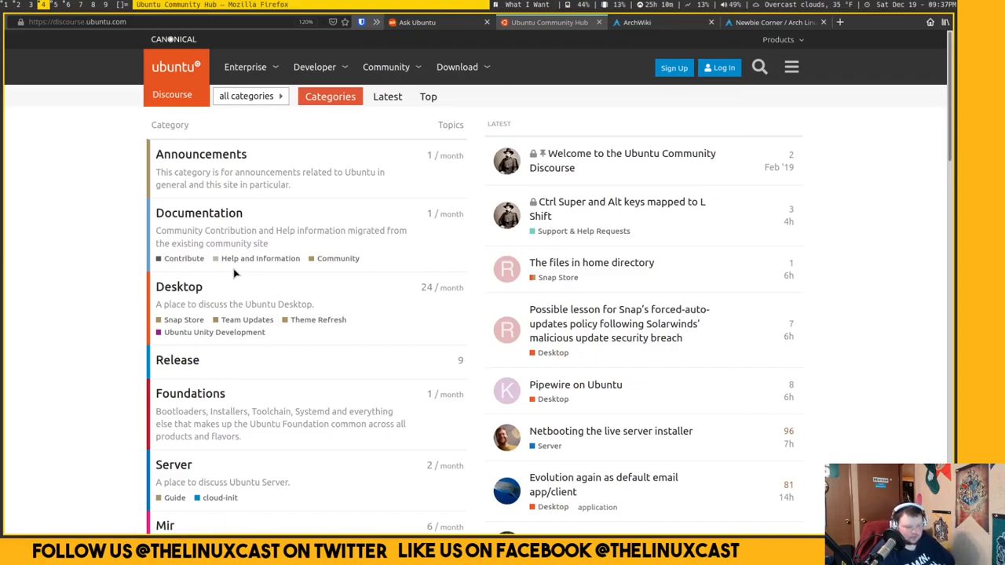
{"action": "mouse_move", "coordinate": [446, 301]}
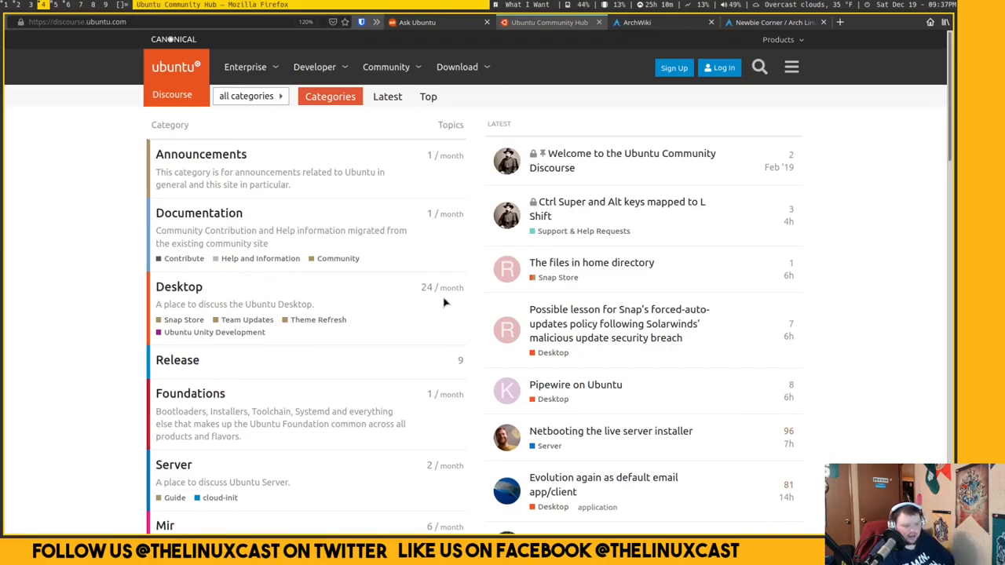
{"action": "mouse_move", "coordinate": [270, 301]}
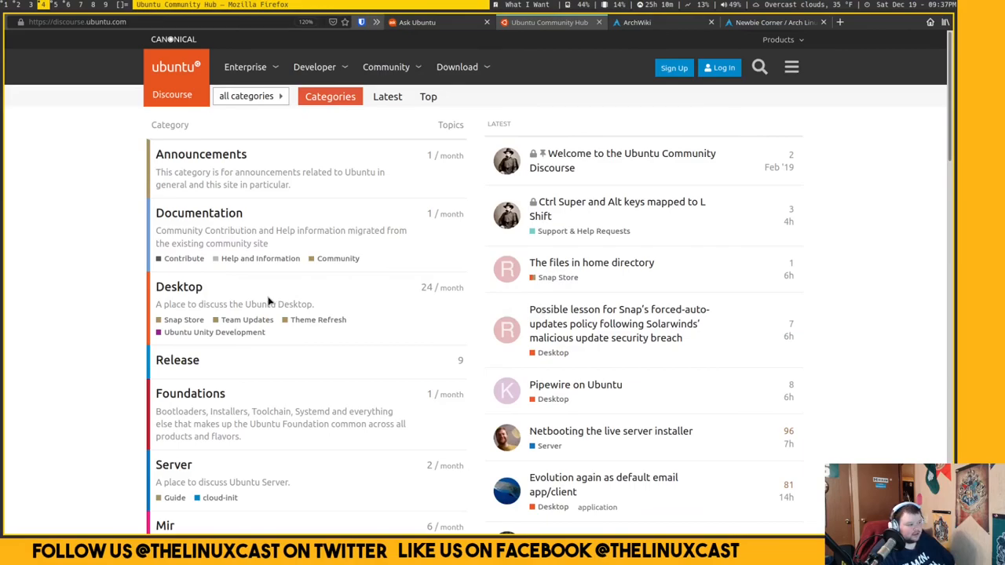
Scroll through the Ubuntu Discourse categories (Server, Multipass, Security, WSL2, Quality, Community Council) and back to the top.
{"action": "scroll", "scroll_direction": "down", "scroll_amount": 3}
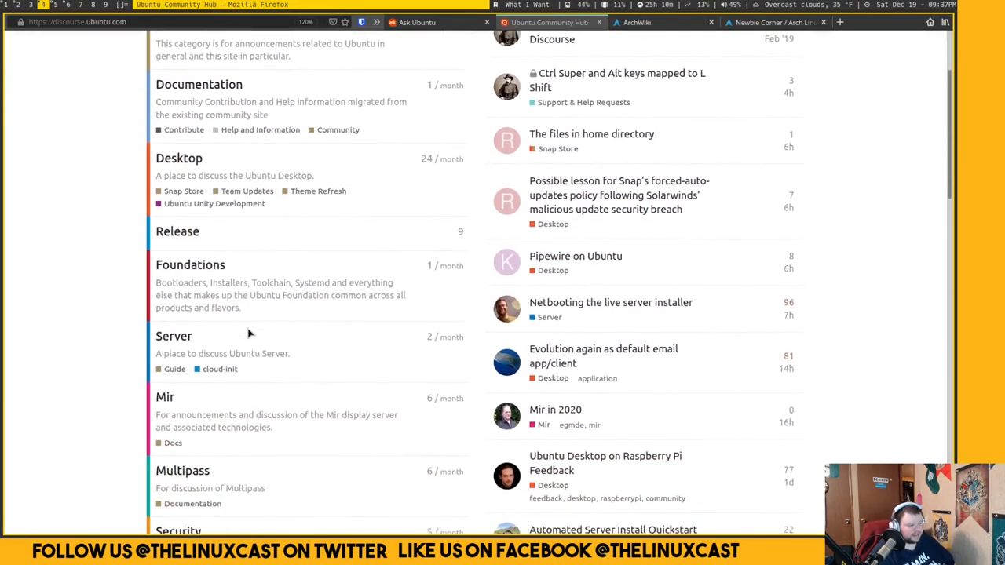
{"action": "scroll", "scroll_direction": "down", "scroll_amount": 3}
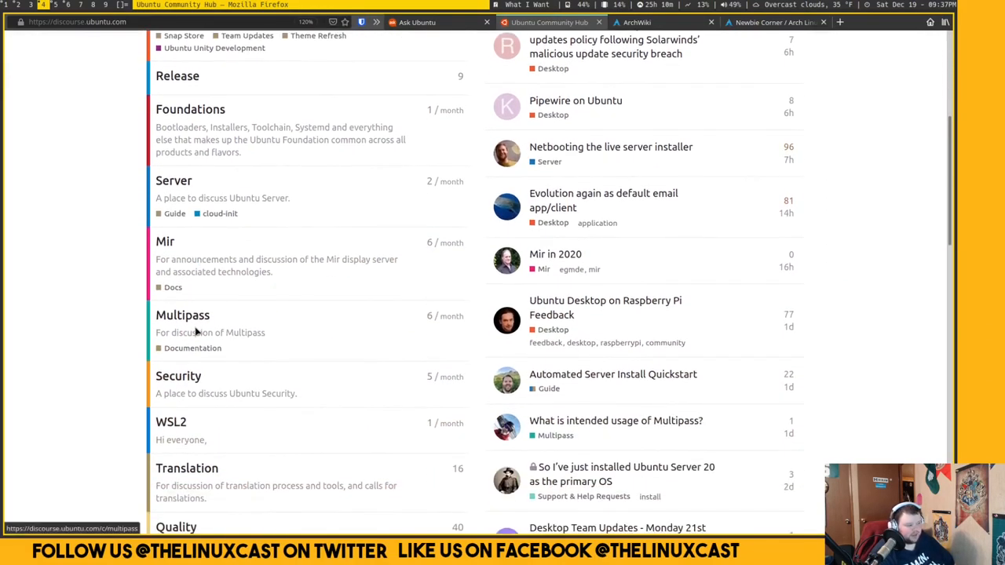
{"action": "scroll", "scroll_direction": "down", "scroll_amount": 3}
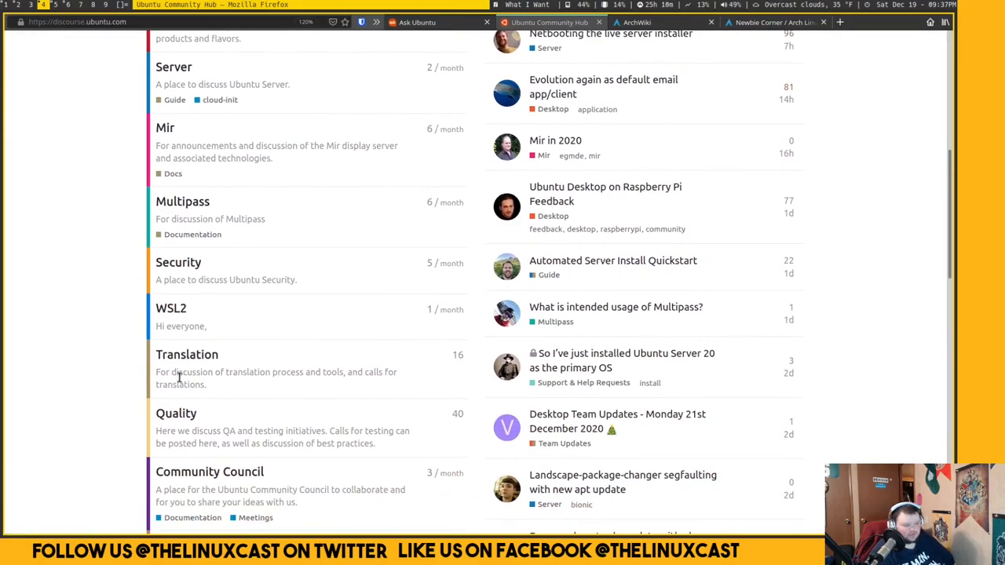
{"action": "mouse_move", "coordinate": [234, 414]}
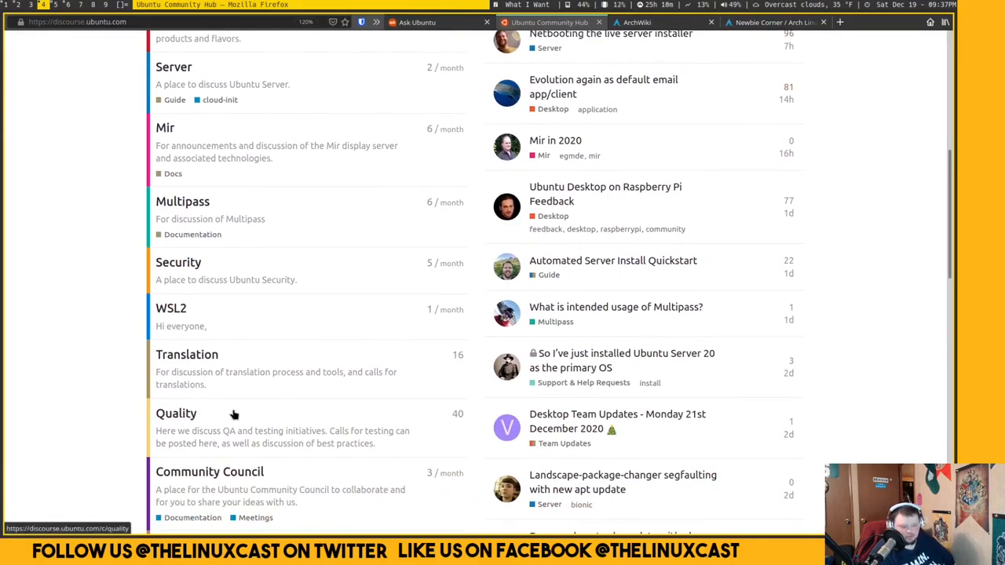
{"action": "scroll", "scroll_direction": "down", "scroll_amount": 3}
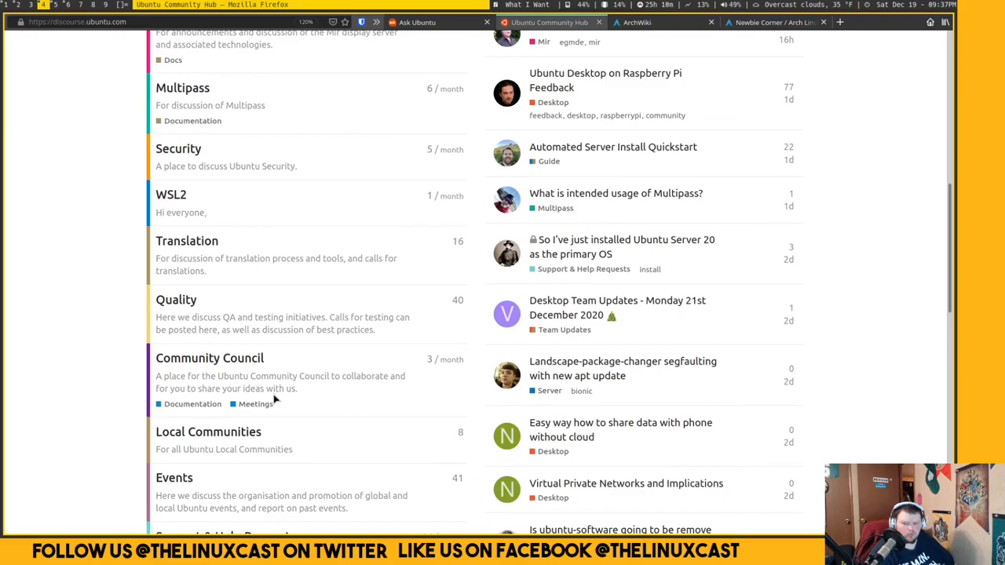
{"action": "mouse_move", "coordinate": [267, 391]}
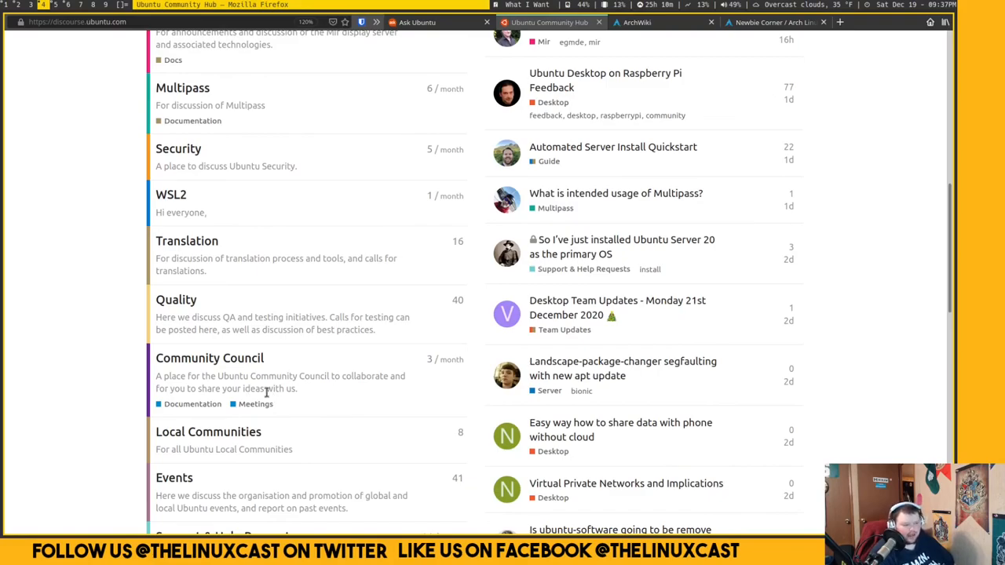
{"action": "scroll", "scroll_direction": "up", "scroll_amount": 3}
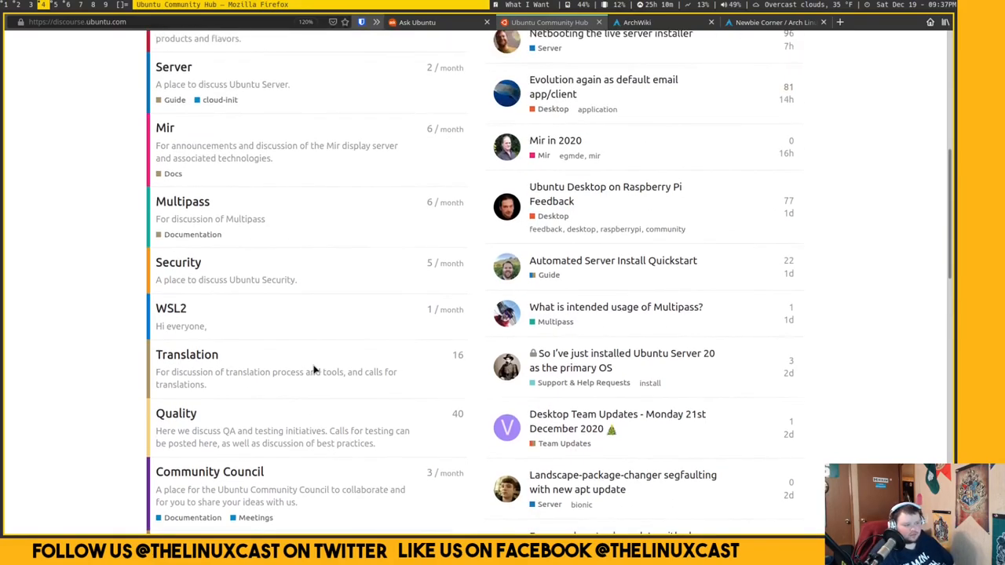
{"action": "scroll", "scroll_direction": "up", "scroll_amount": 3}
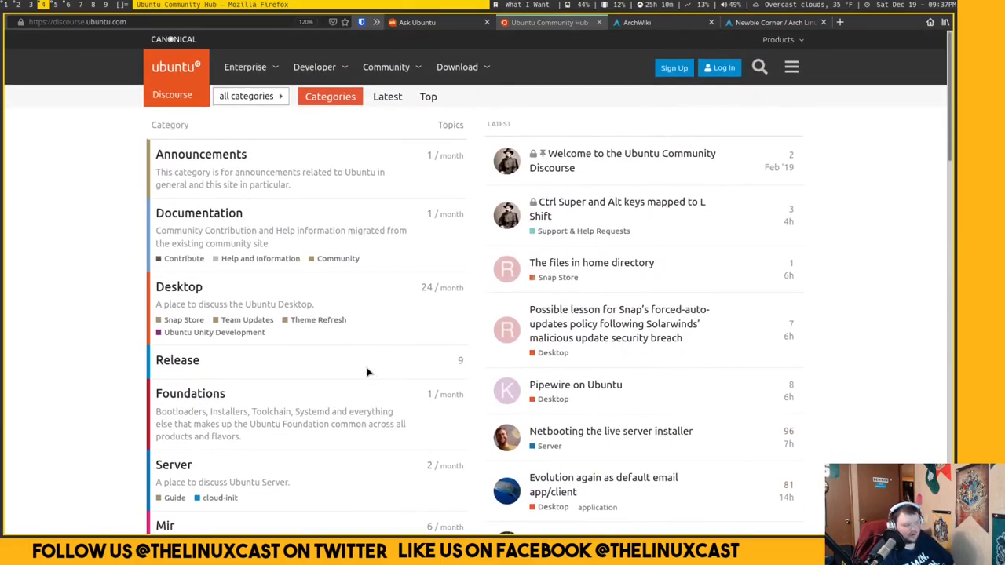
{"action": "mouse_move", "coordinate": [342, 207]}
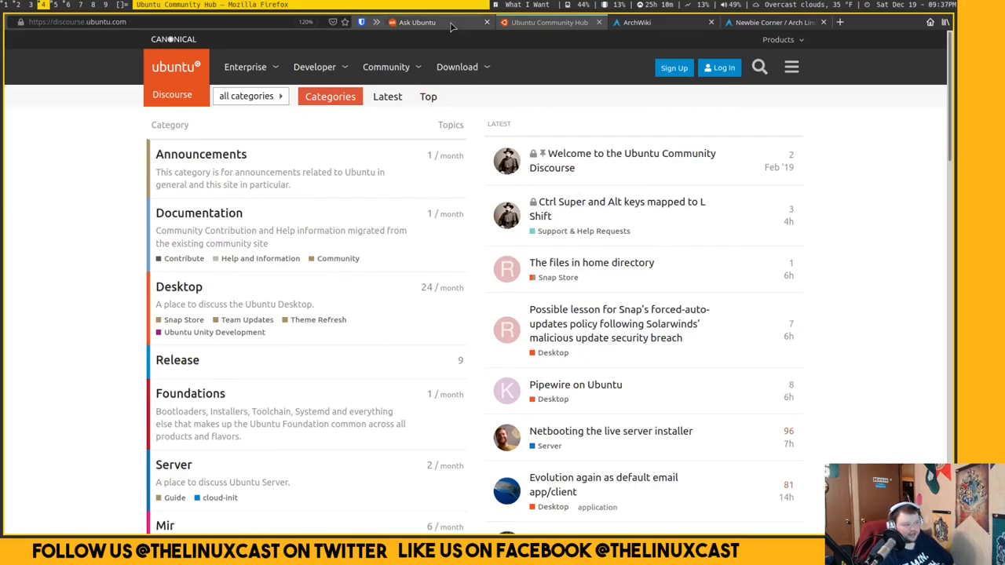
Switch to Ask Ubuntu and browse down the Explore our Questions list.
{"action": "left_click", "coordinate": [418, 22]}
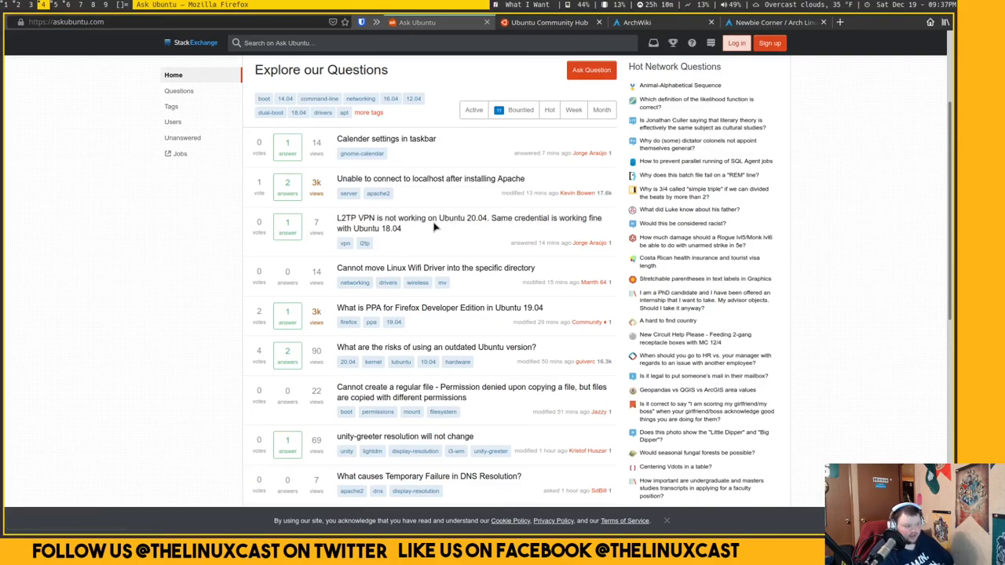
{"action": "mouse_move", "coordinate": [393, 273]}
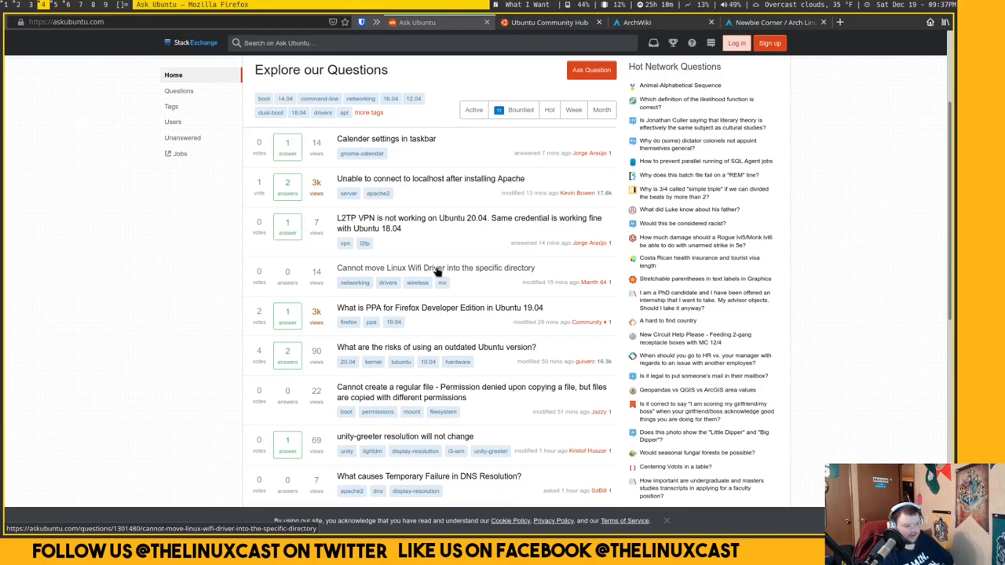
{"action": "mouse_move", "coordinate": [483, 267]}
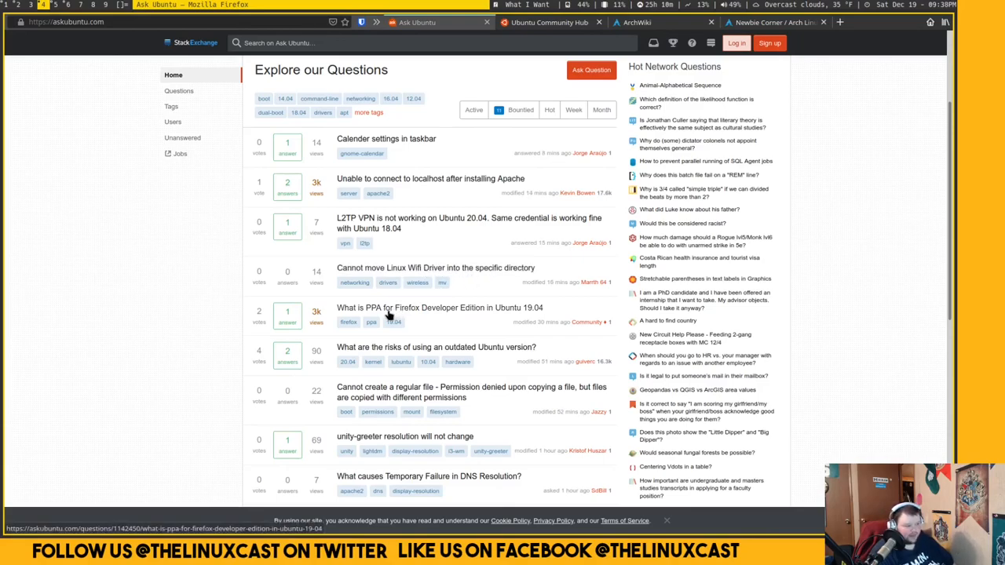
{"action": "mouse_move", "coordinate": [396, 314]}
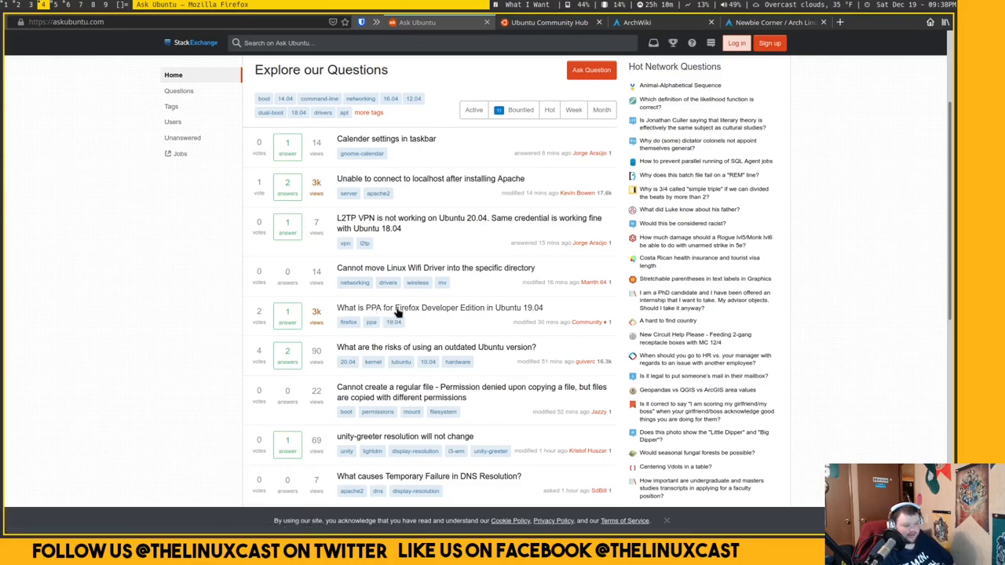
{"action": "mouse_move", "coordinate": [427, 310]}
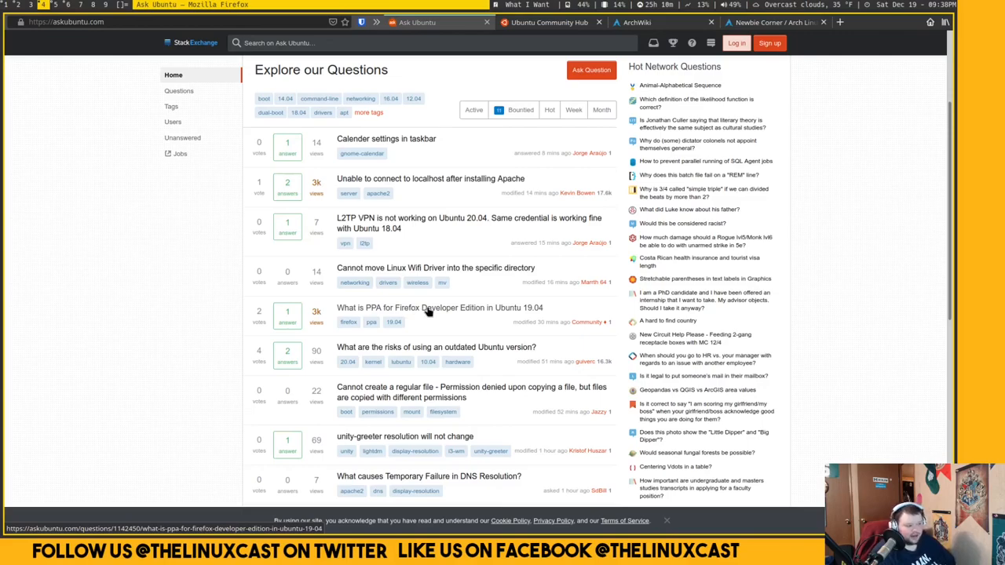
{"action": "mouse_move", "coordinate": [419, 243]}
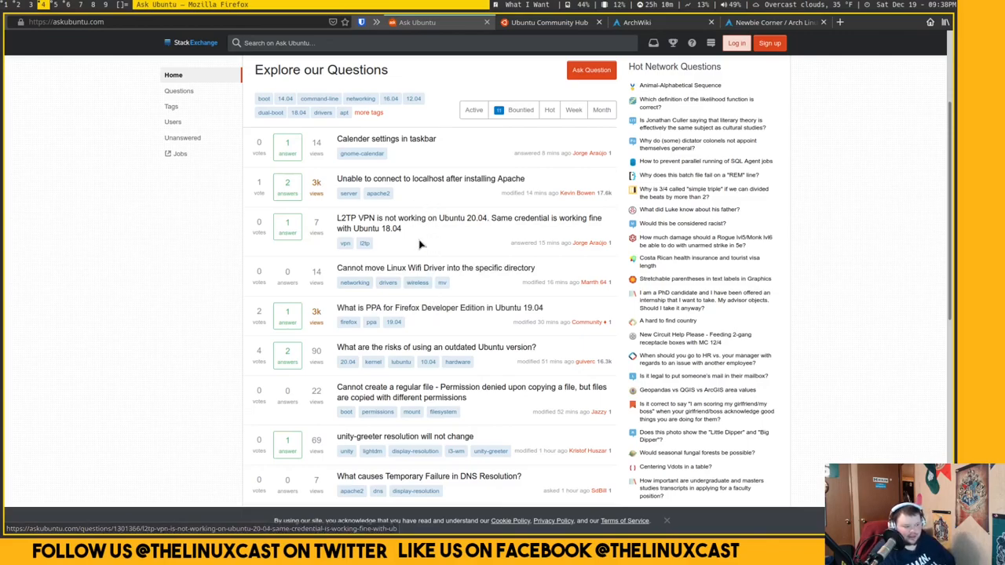
{"action": "scroll", "scroll_direction": "down", "scroll_amount": 3}
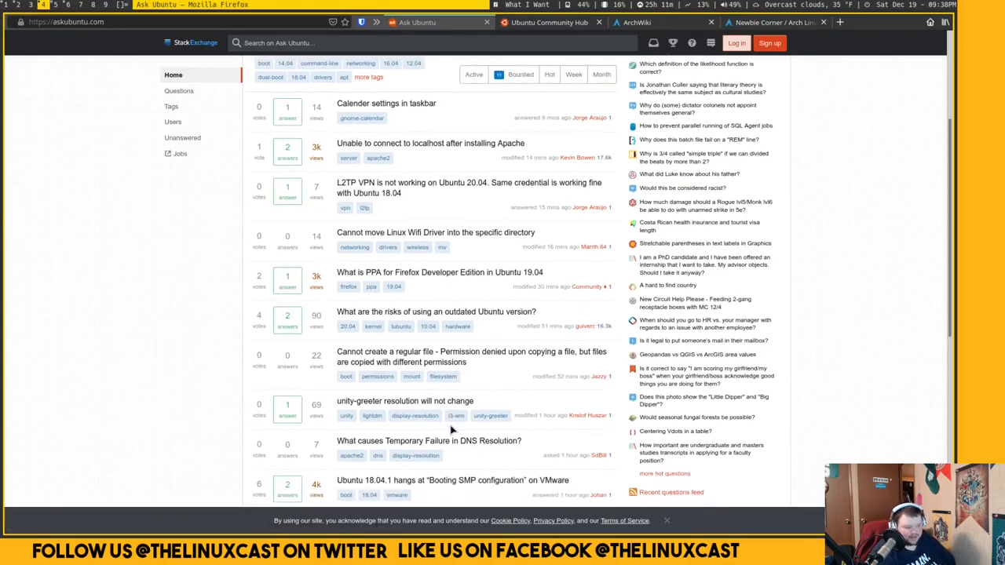
{"action": "scroll", "scroll_direction": "down", "scroll_amount": 3}
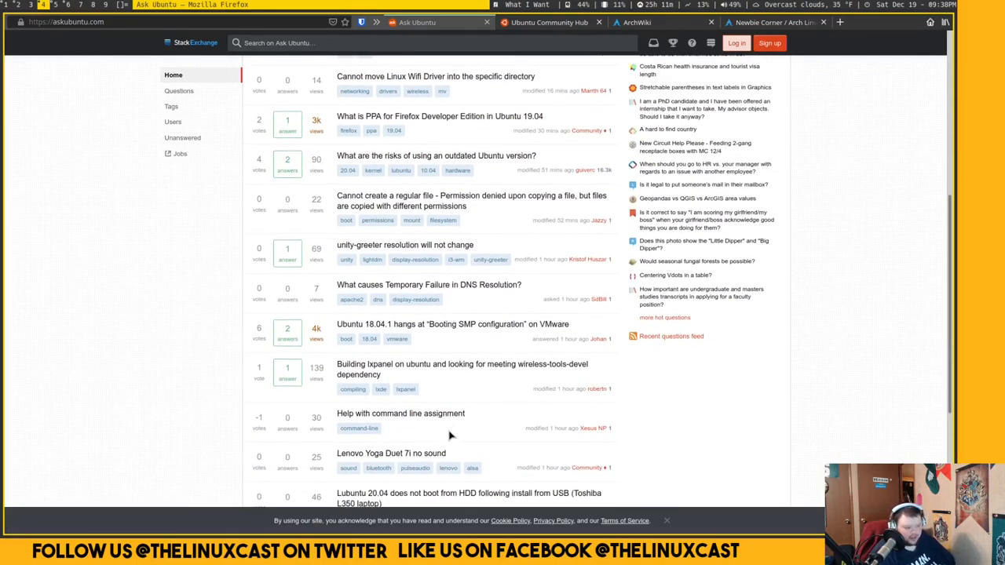
{"action": "mouse_move", "coordinate": [416, 418]}
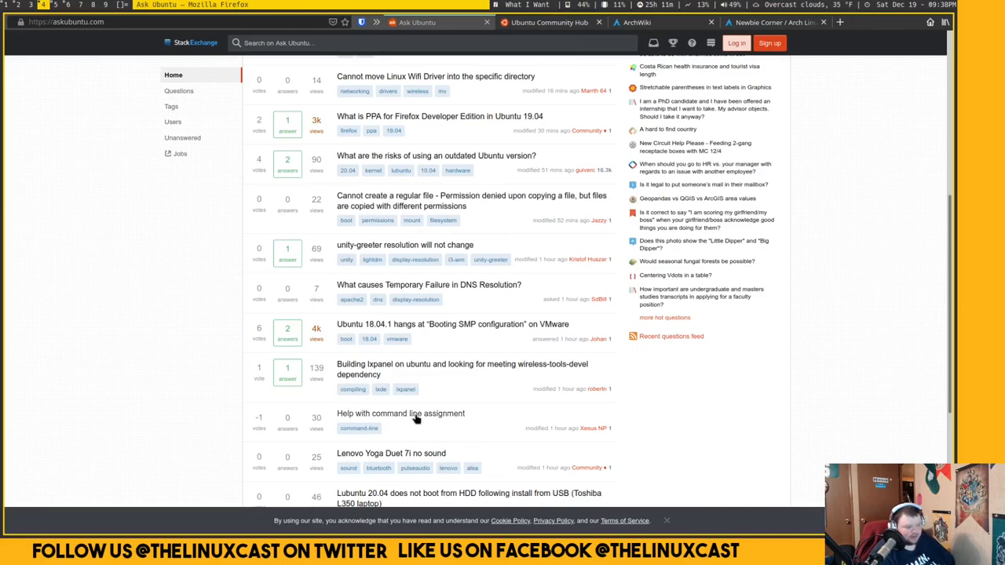
Read the 'Help with command line assignment' question down to its answer area and back to the top.
{"action": "left_click", "coordinate": [400, 413]}
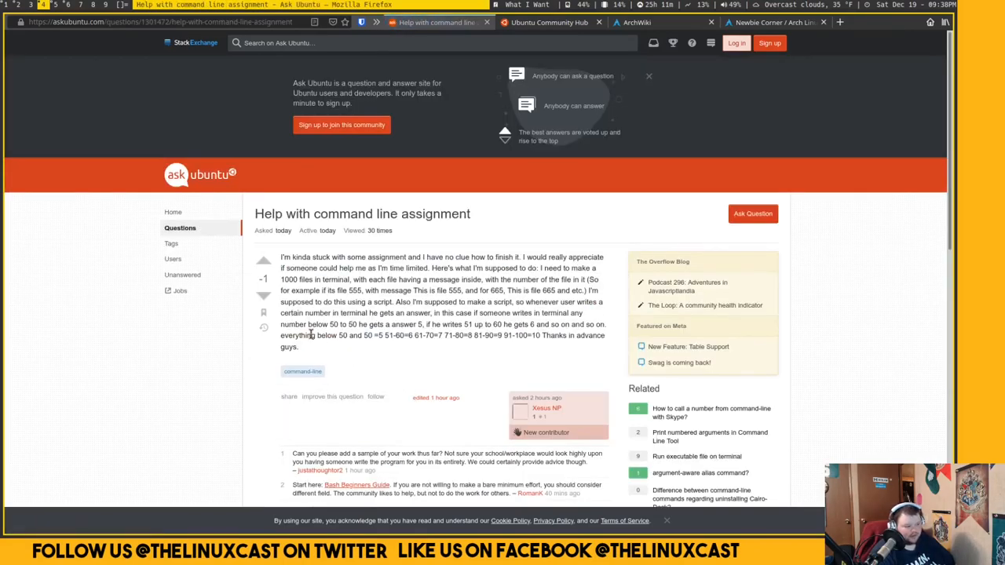
{"action": "scroll", "scroll_direction": "down", "scroll_amount": 3}
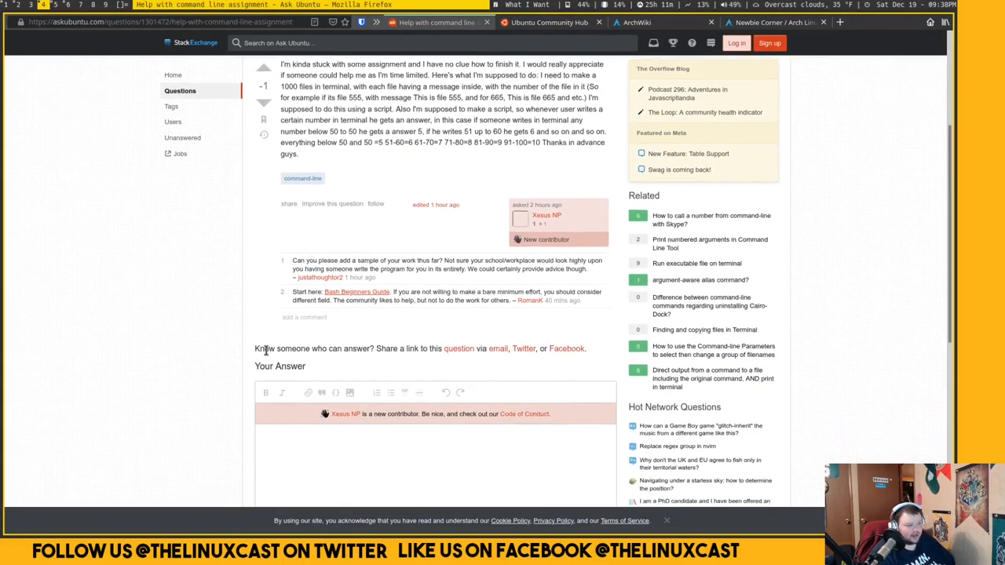
{"action": "scroll", "scroll_direction": "down", "scroll_amount": 3}
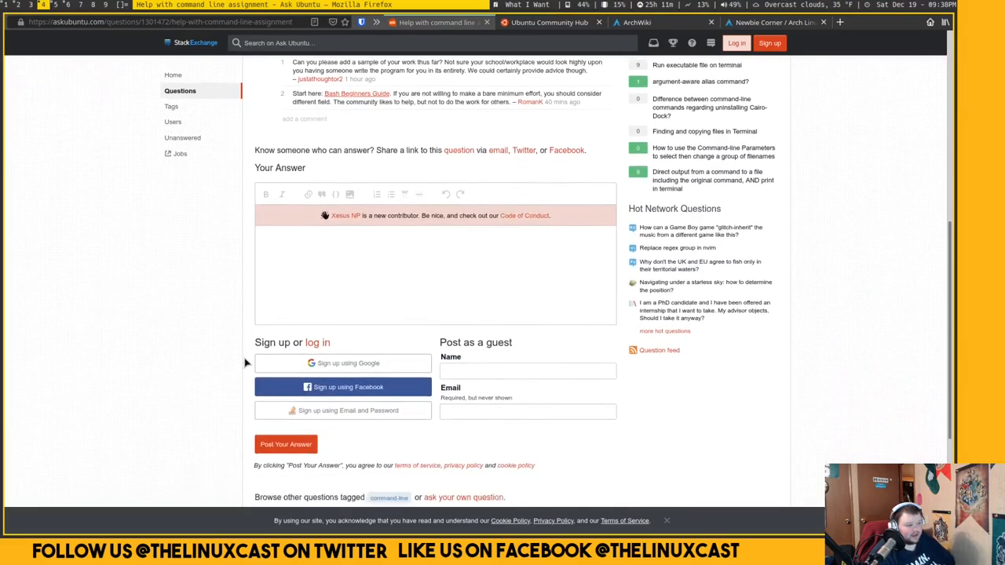
{"action": "scroll", "scroll_direction": "up", "scroll_amount": 3}
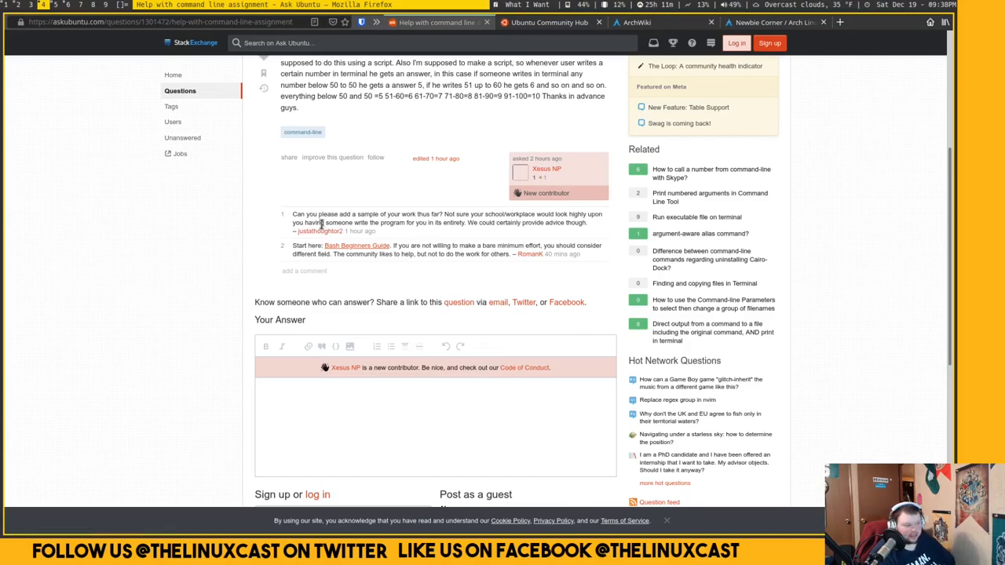
{"action": "mouse_move", "coordinate": [424, 213]}
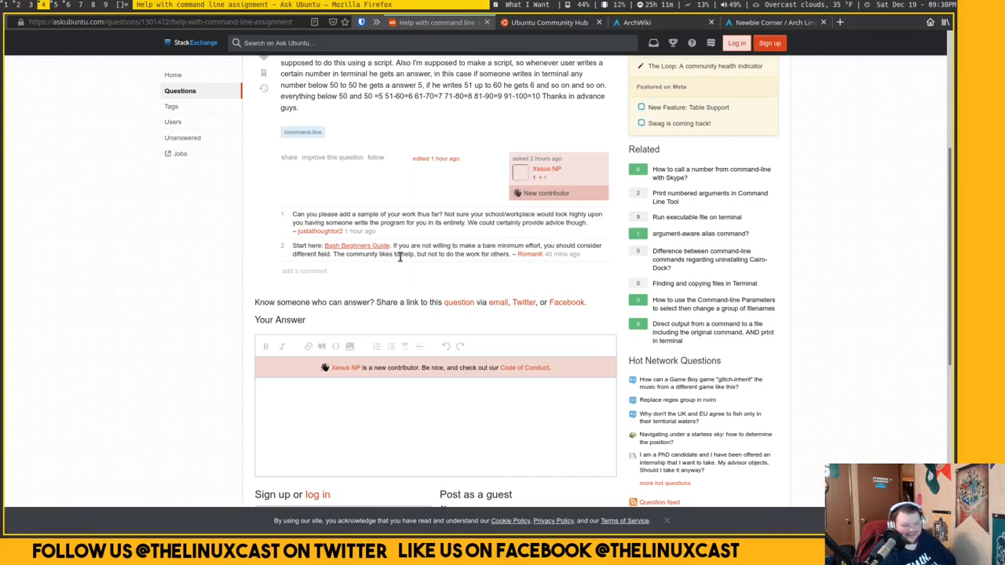
{"action": "scroll", "scroll_direction": "up", "scroll_amount": 3}
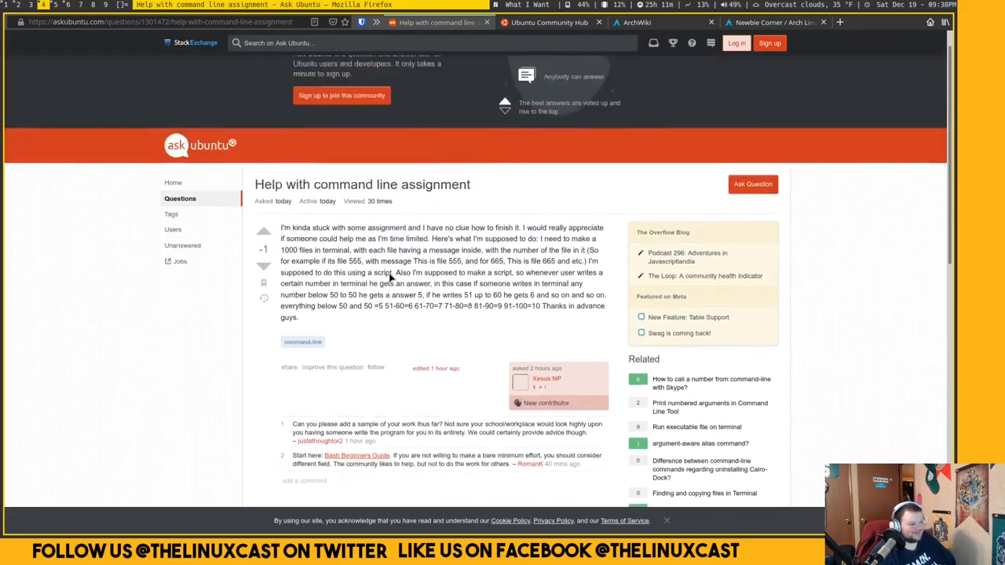
{"action": "scroll", "scroll_direction": "up", "scroll_amount": 3}
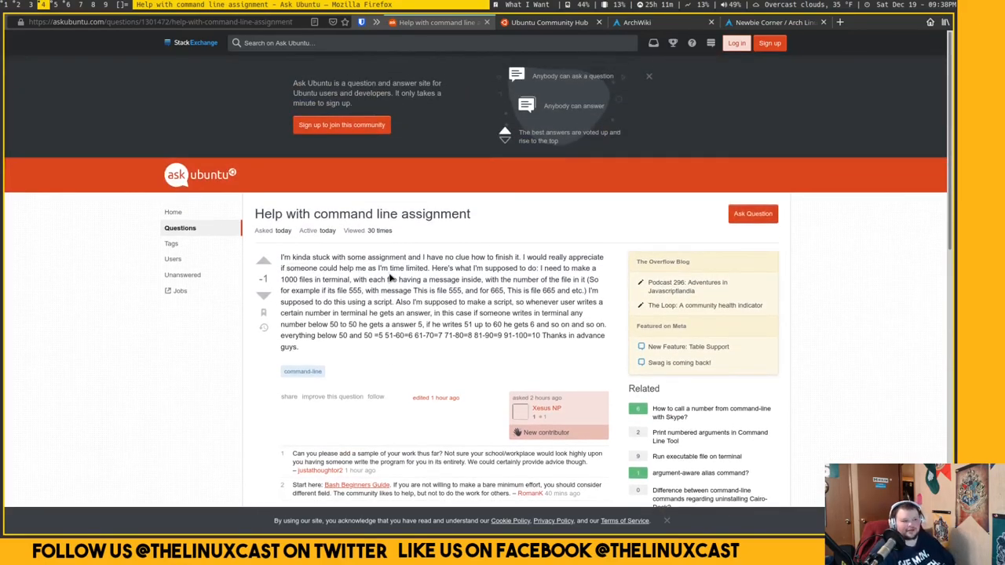